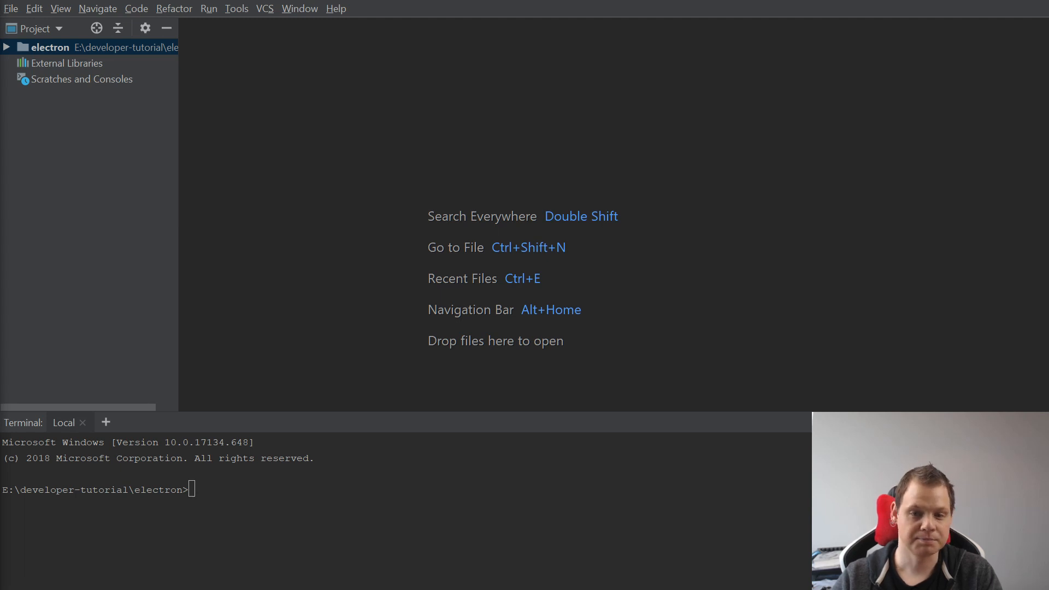
# - Run 'vue create electron-vue' in the terminal to scaffold the new Vue project
pyautogui.write('v')
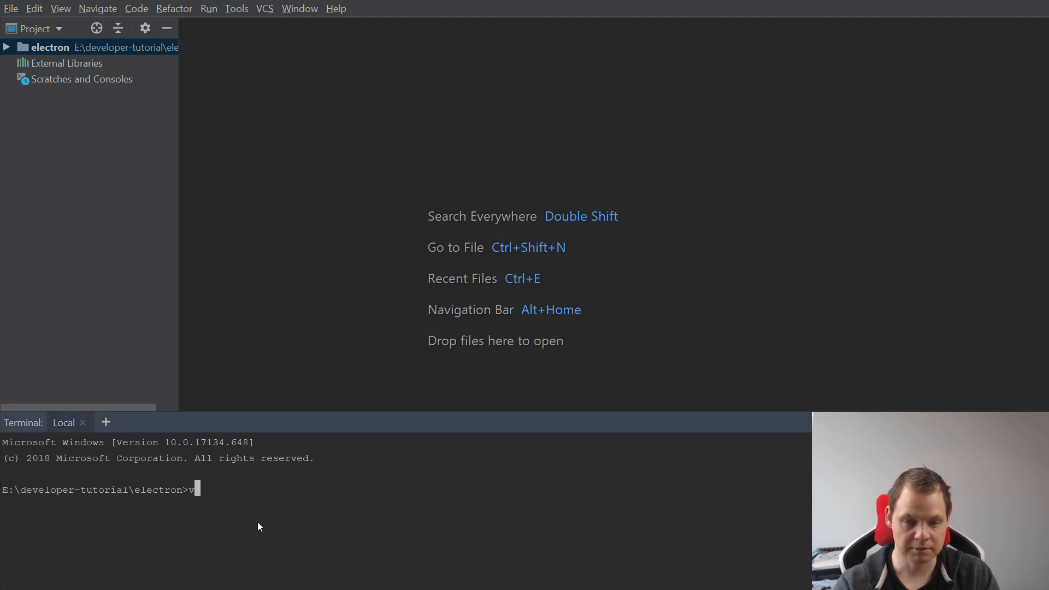
pyautogui.write('ue create')
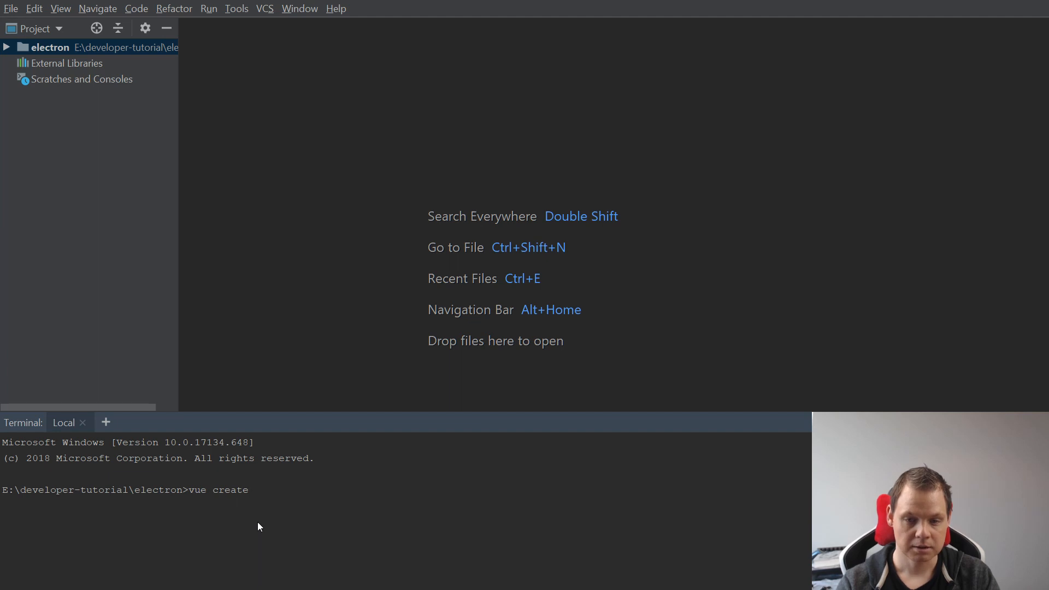
pyautogui.write('electron-vue')
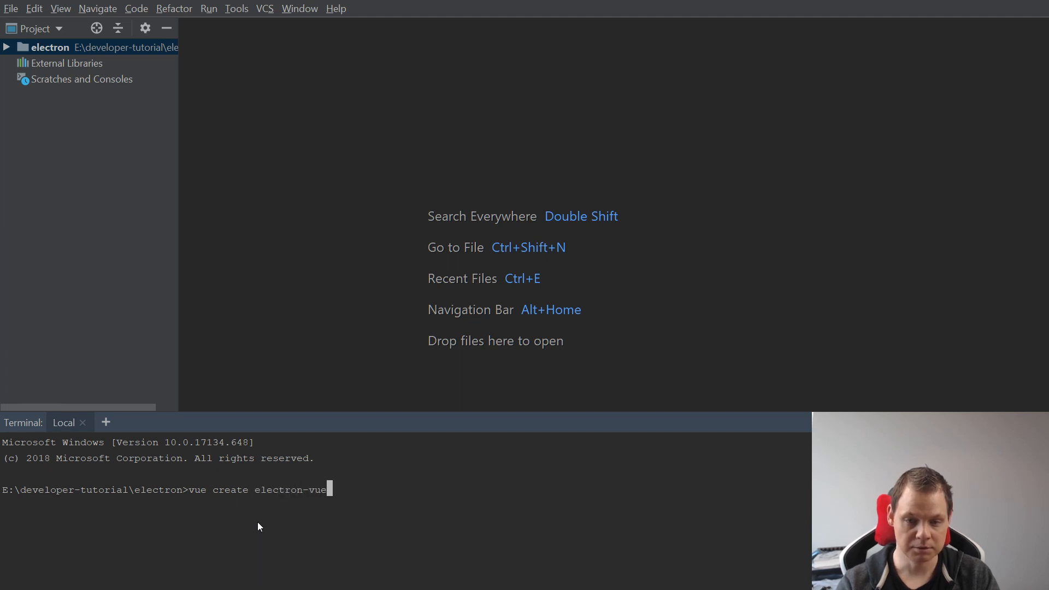
pyautogui.press('Return')
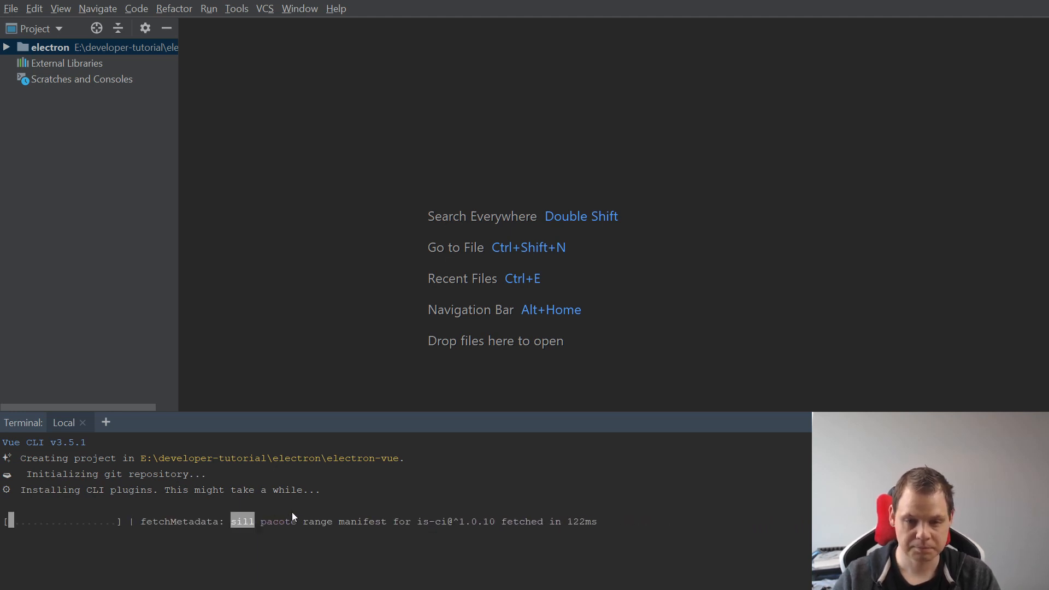
pyautogui.moveTo(751, 276)
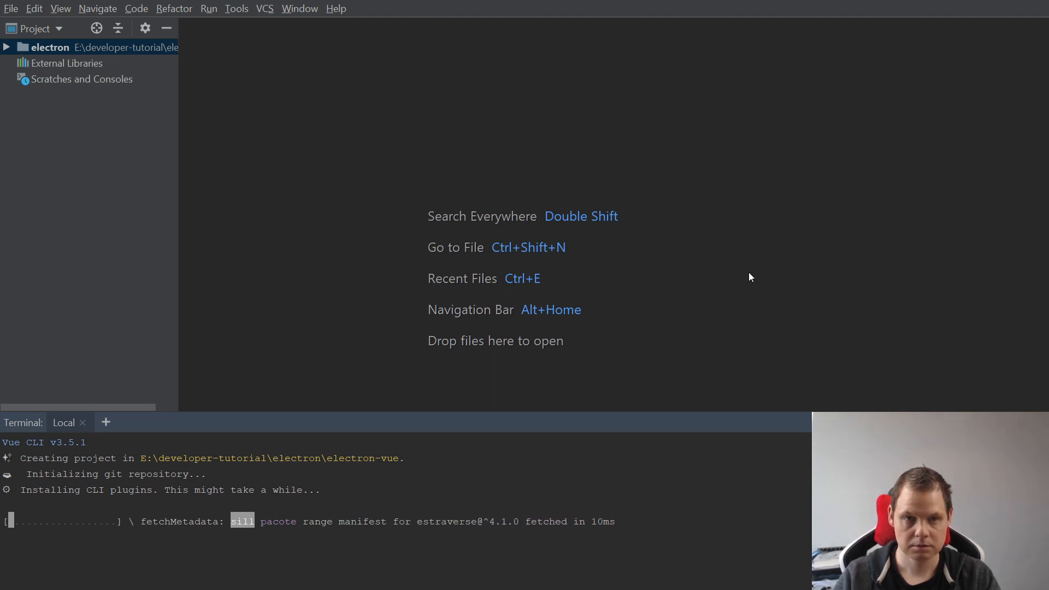
# - Expand the electron and electron-vue folders in the Project panel to reveal package.json
pyautogui.click(7, 47)
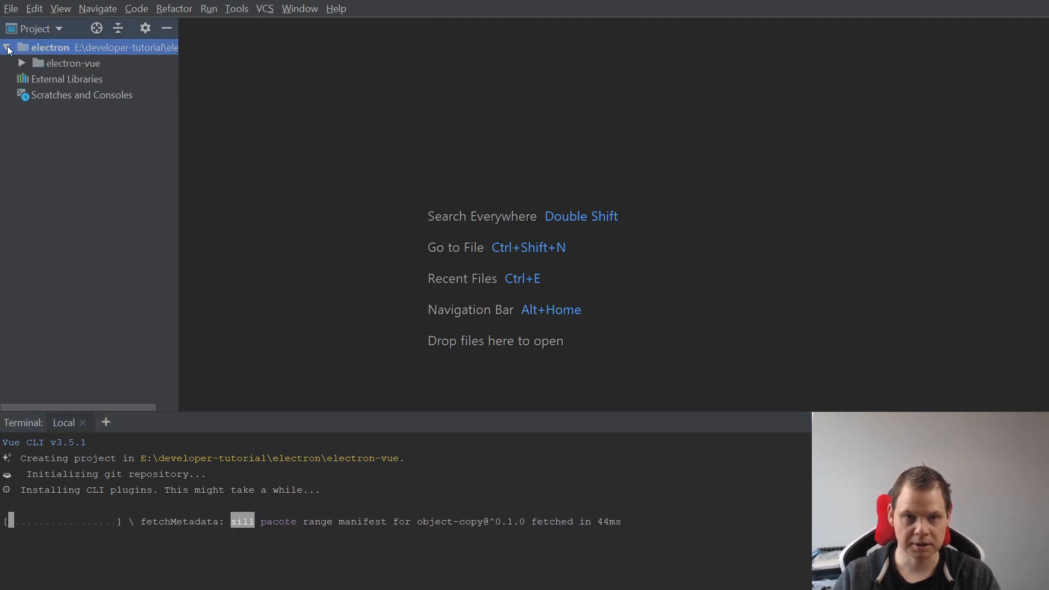
pyautogui.click(21, 63)
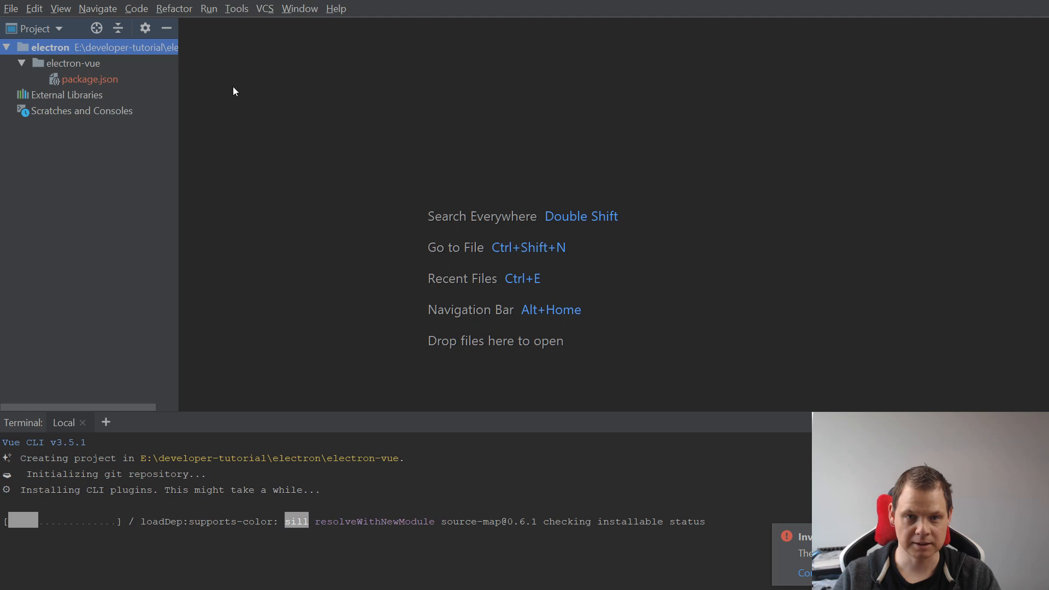
pyautogui.moveTo(255, 95)
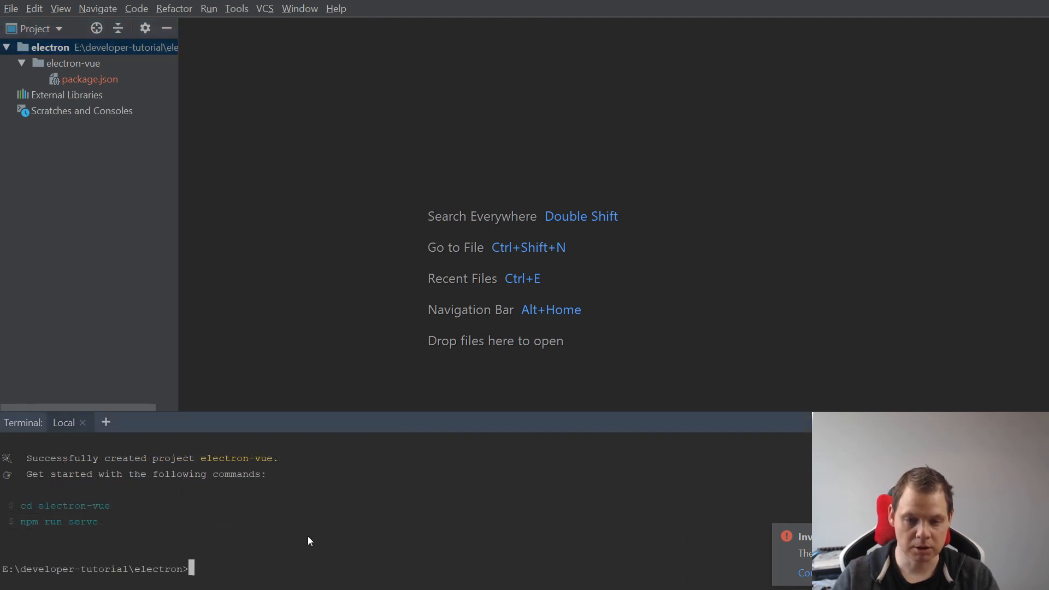
# - Change the terminal into electron-vue and begin the vue add command for Electron support
pyautogui.write('cd electron-vue')
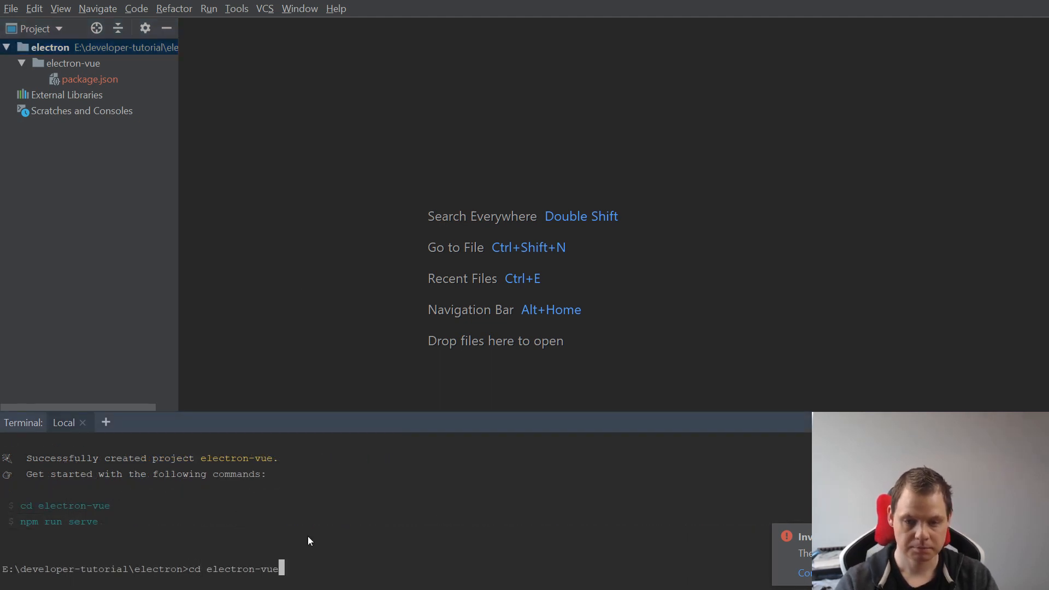
pyautogui.press('Return')
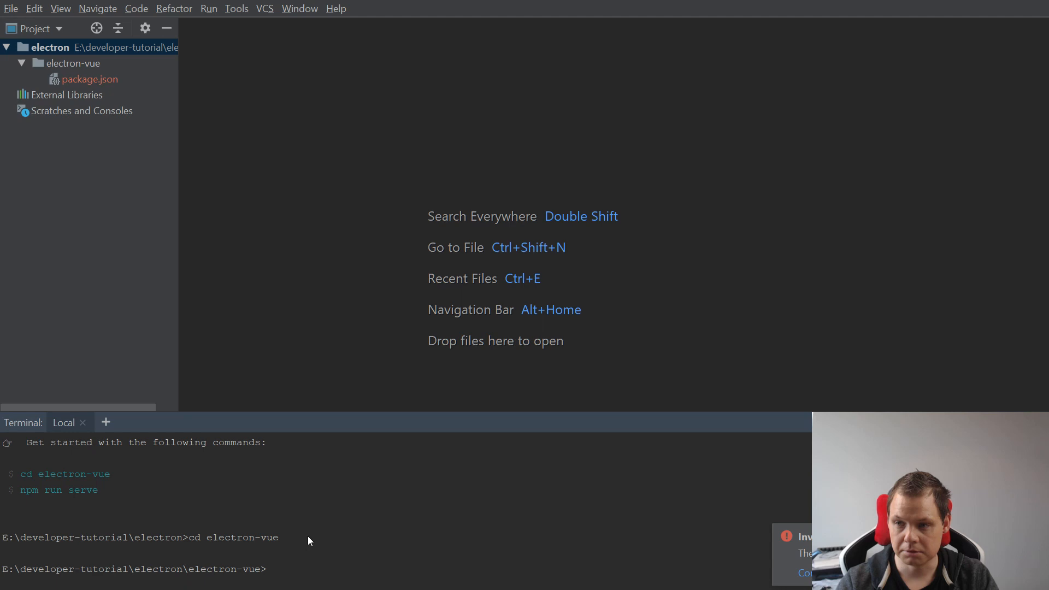
pyautogui.write('vue')
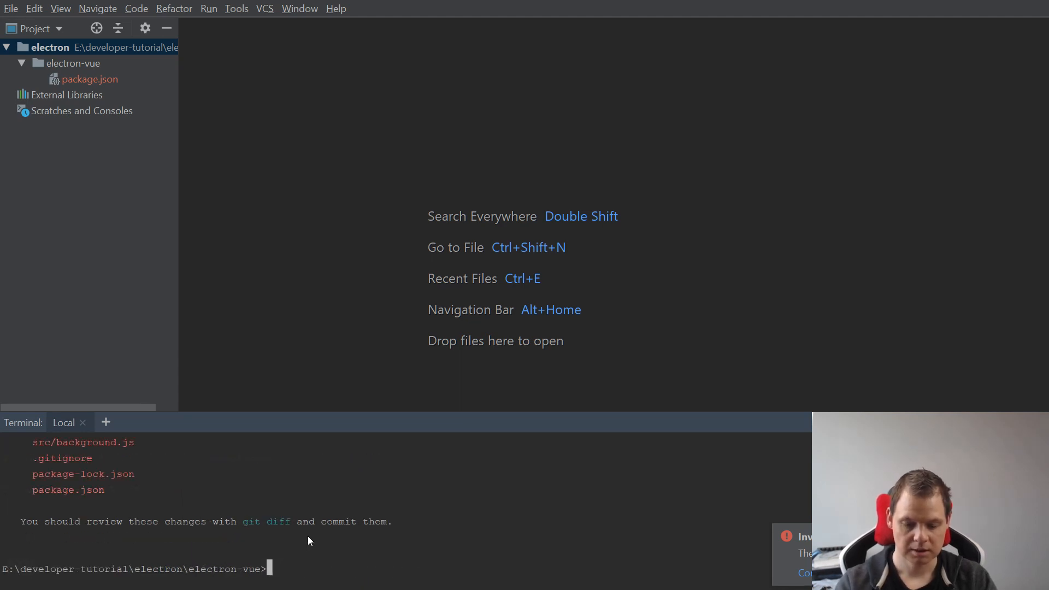
# - Run 'npm run electron:serve' to launch the app in its own Electron window
pyautogui.write('npm run ele')
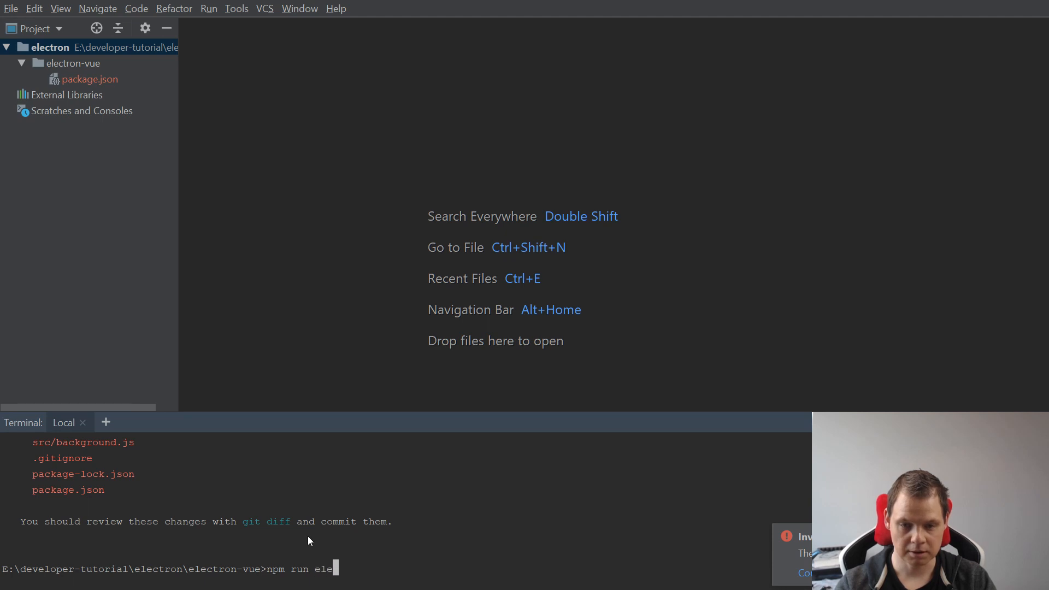
pyautogui.write('ctron:se')
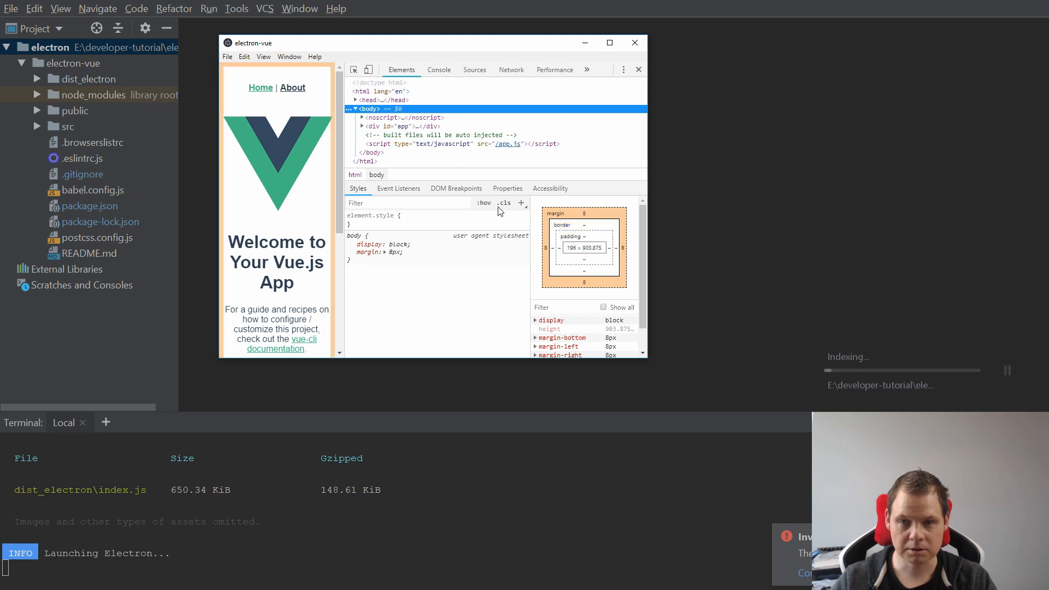
pyautogui.moveTo(353, 70)
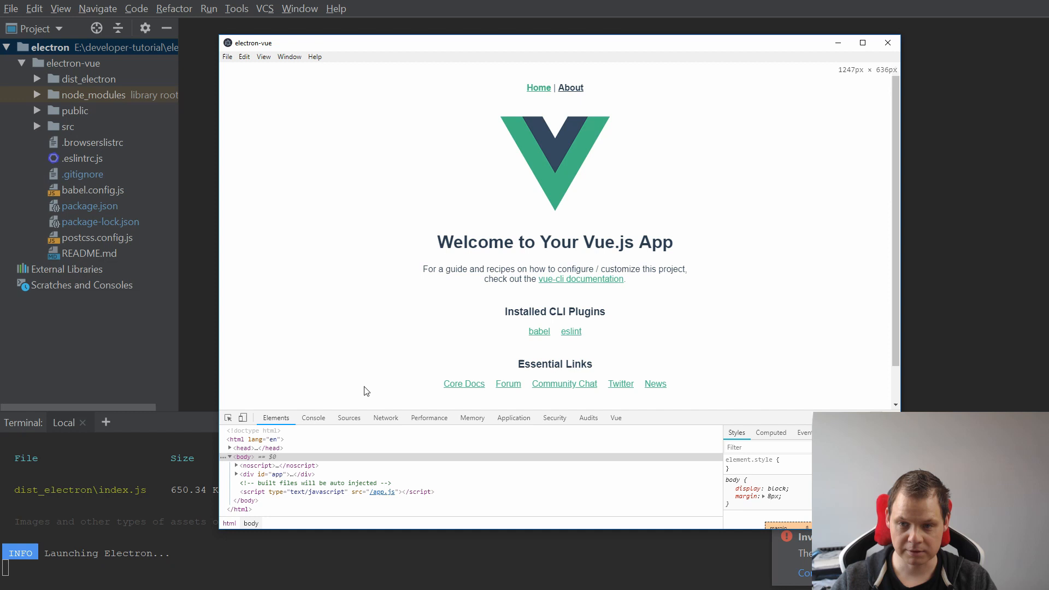
# - Visit the app's About page, then return to the Home welcome page
pyautogui.click(570, 87)
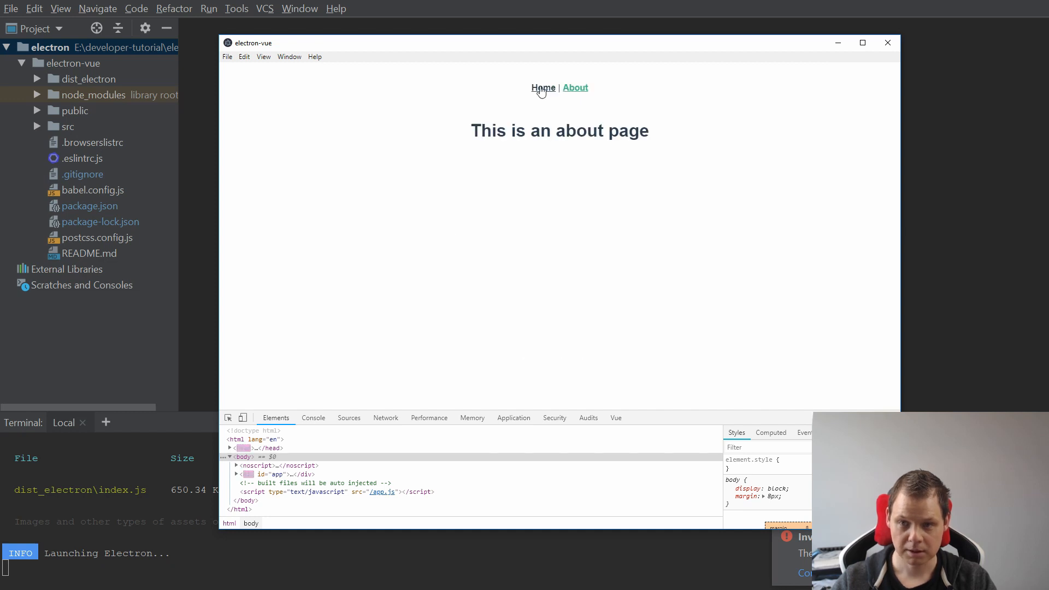
pyautogui.click(543, 87)
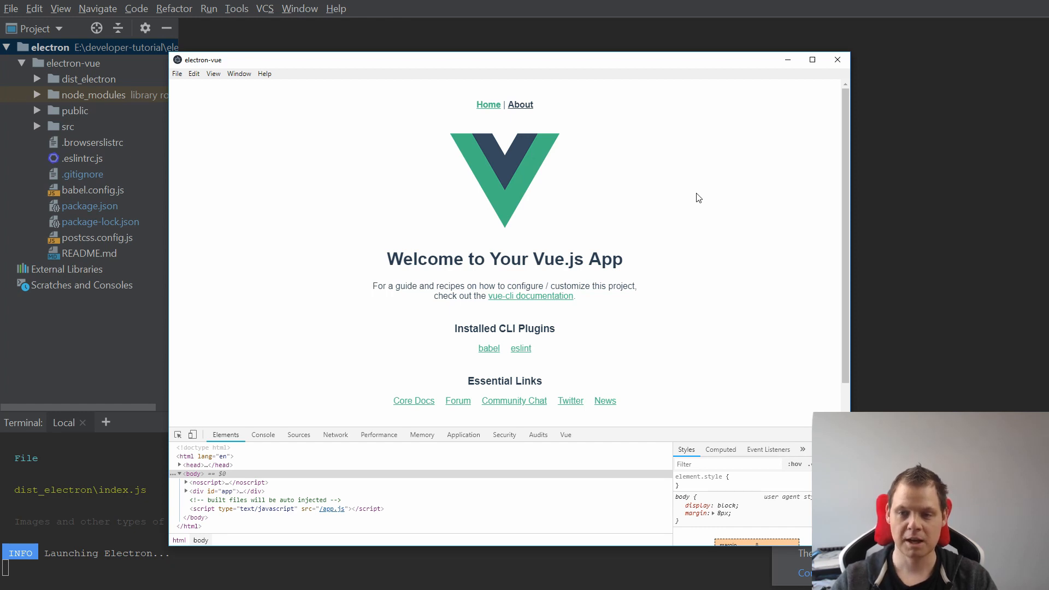
pyautogui.moveTo(131, 455)
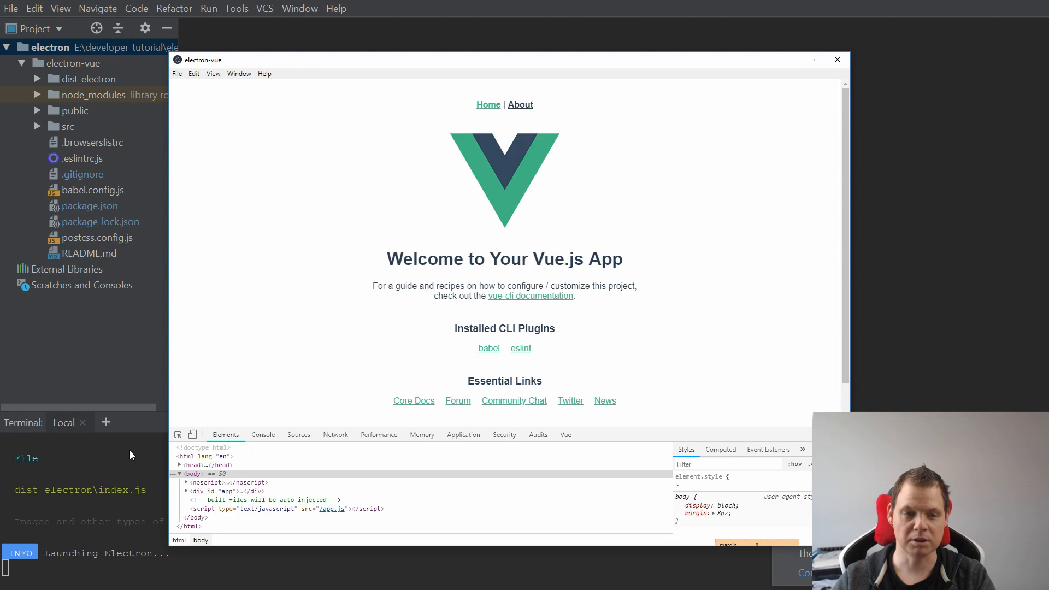